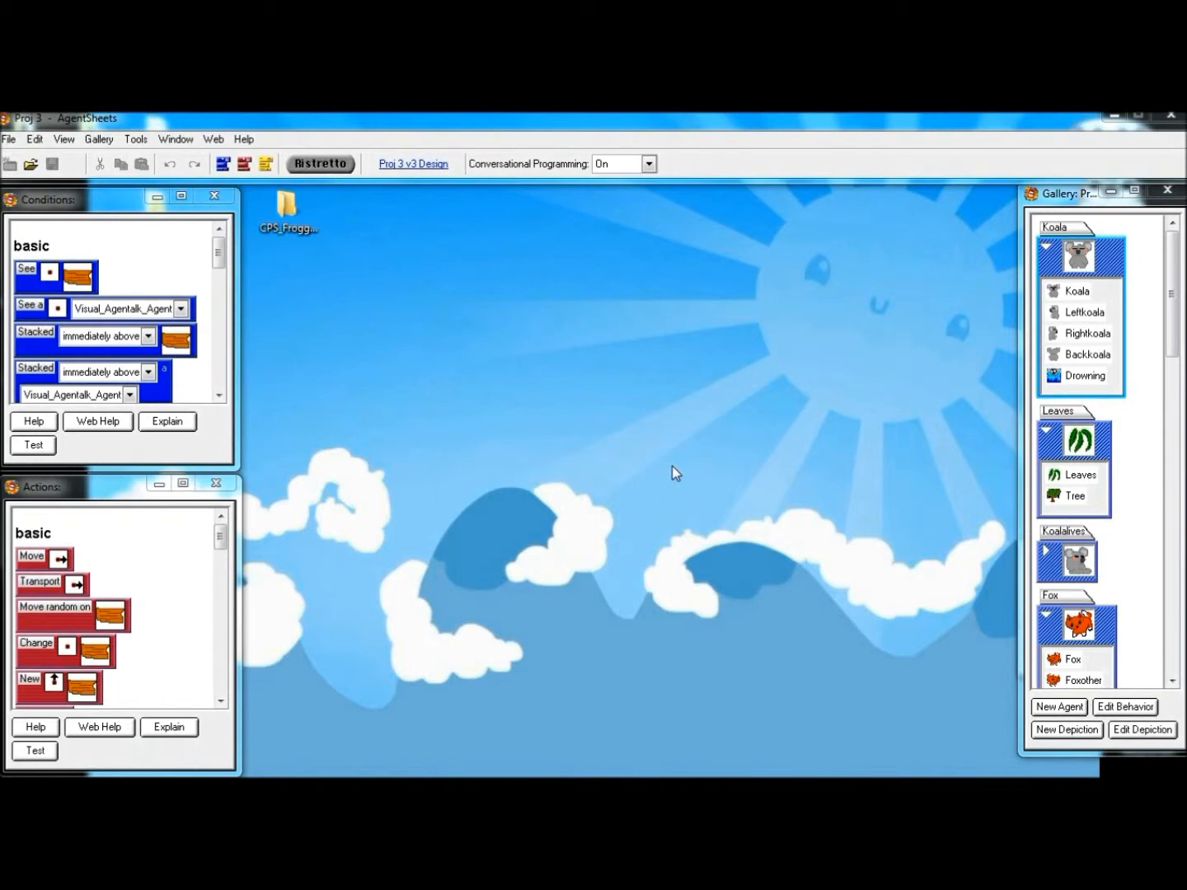
{"action": "mouse_move", "coordinate": [960, 290]}
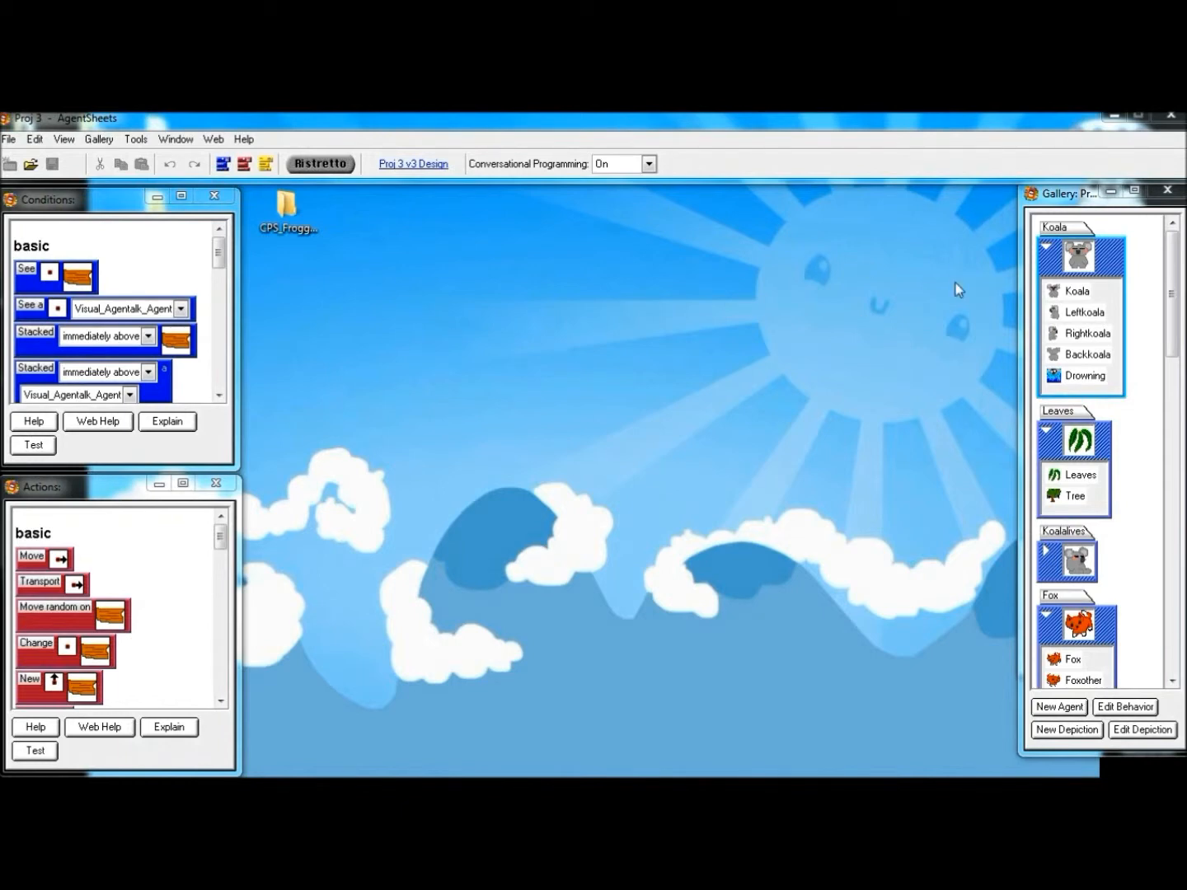
{"action": "mouse_move", "coordinate": [915, 388]}
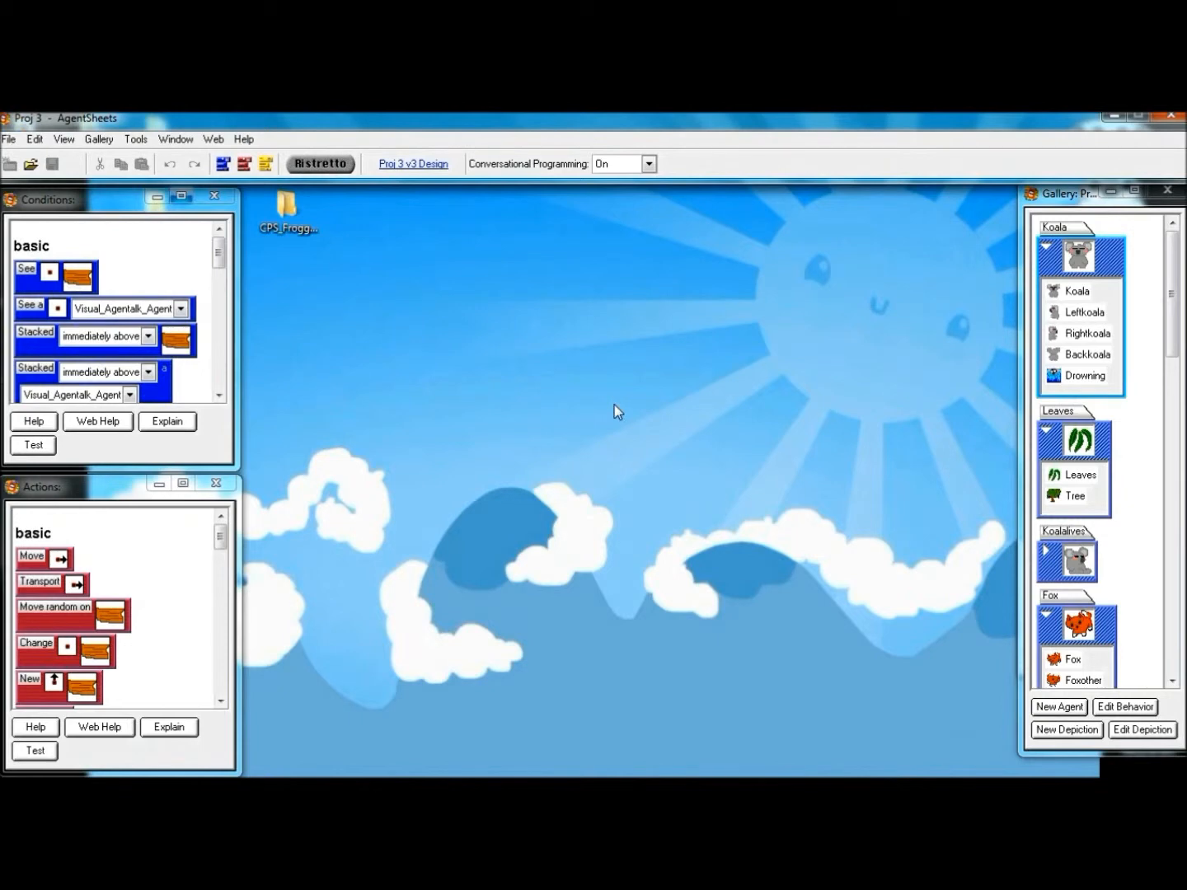
- Open the level1 worksheet from the classes folder via File > Open Worksheet
{"action": "left_click", "coordinate": [10, 139]}
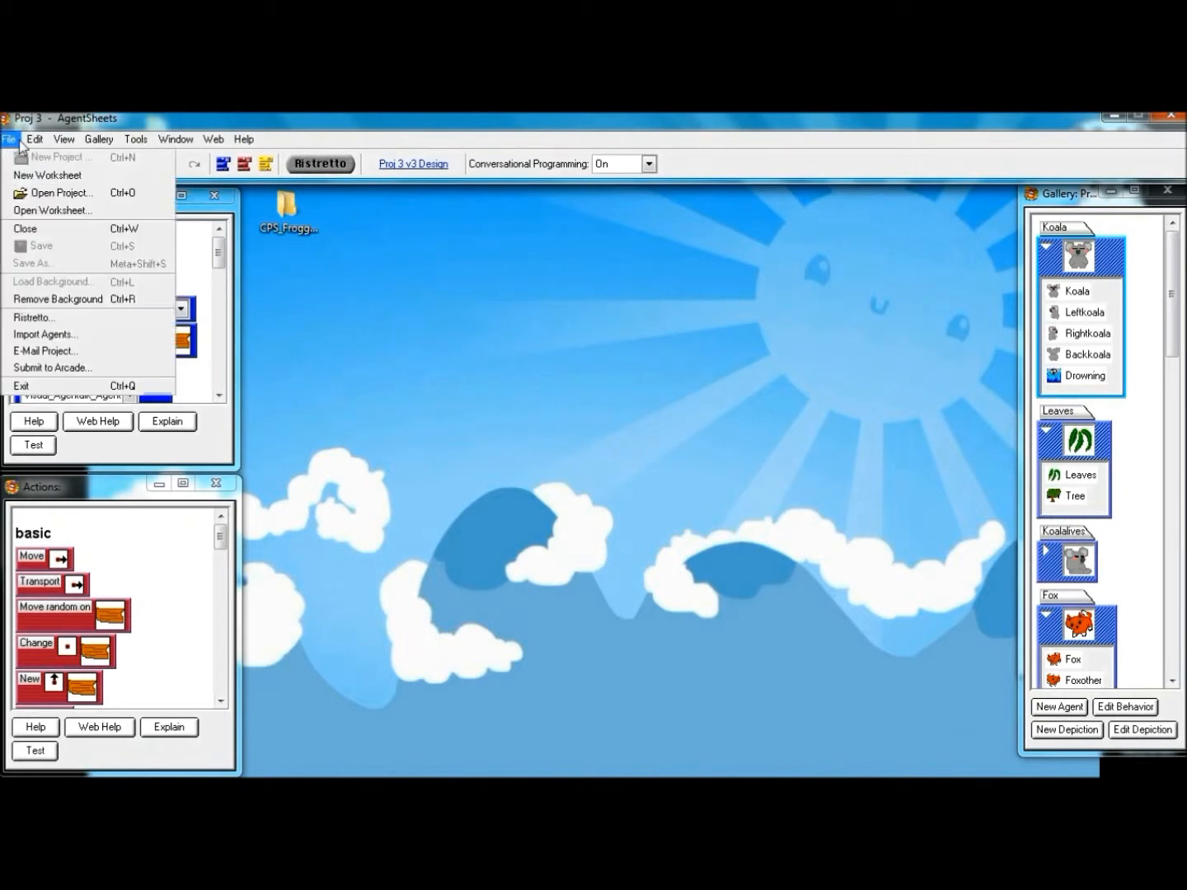
{"action": "mouse_move", "coordinate": [46, 175]}
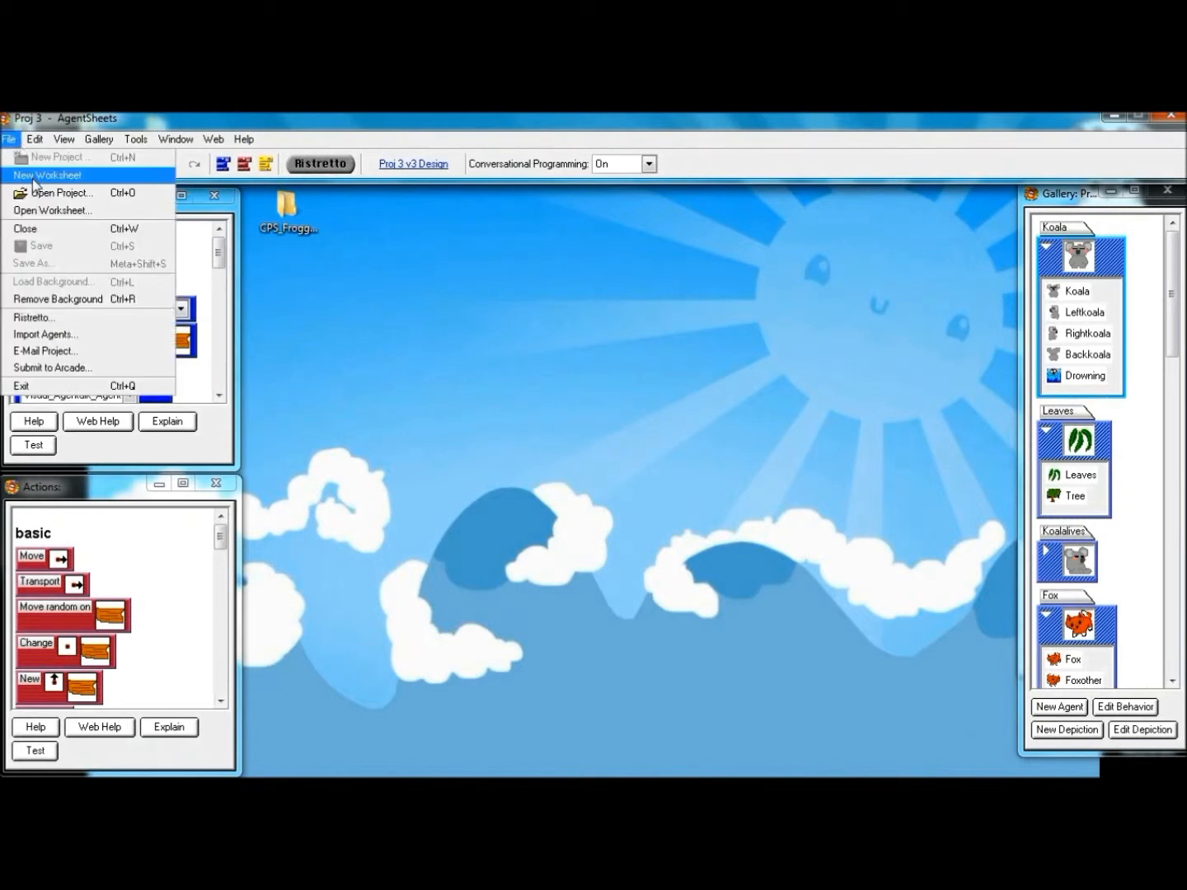
{"action": "left_click", "coordinate": [51, 211]}
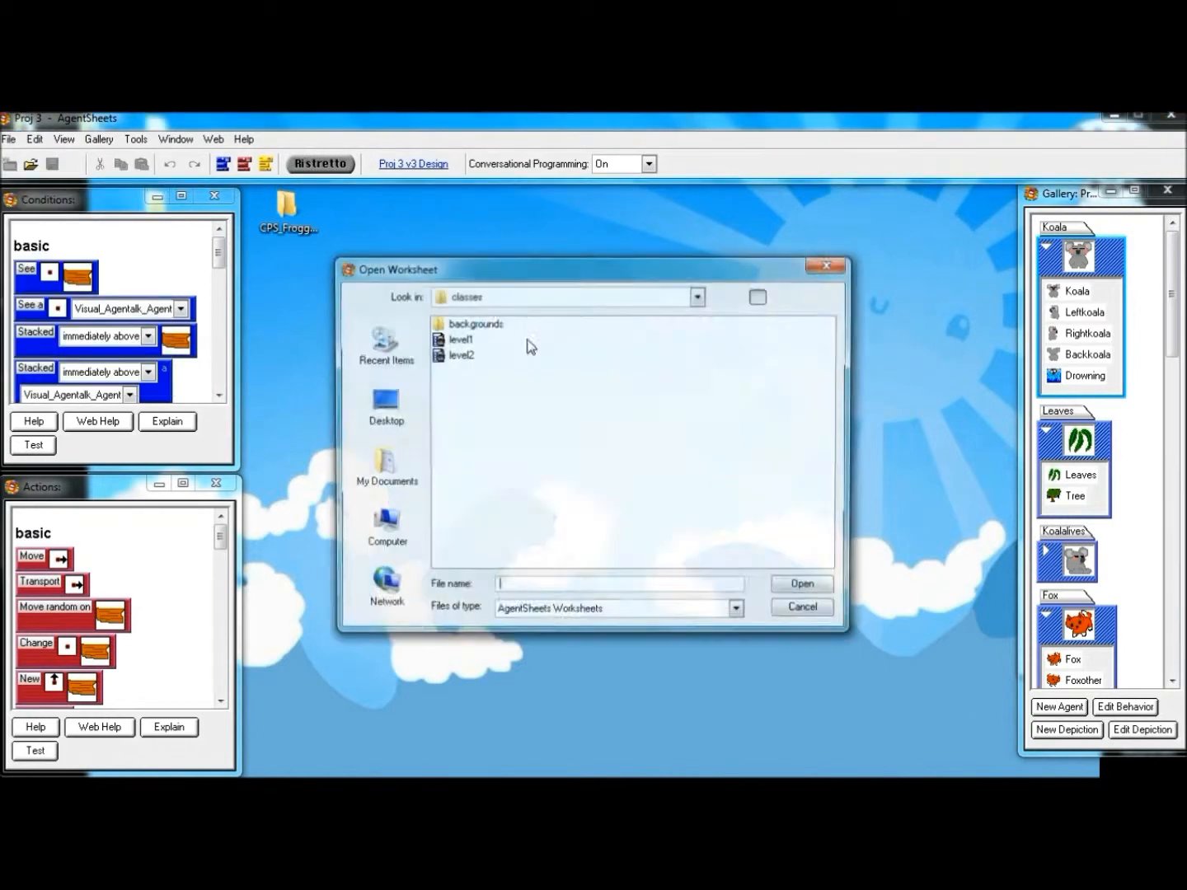
{"action": "double_click", "coordinate": [462, 340]}
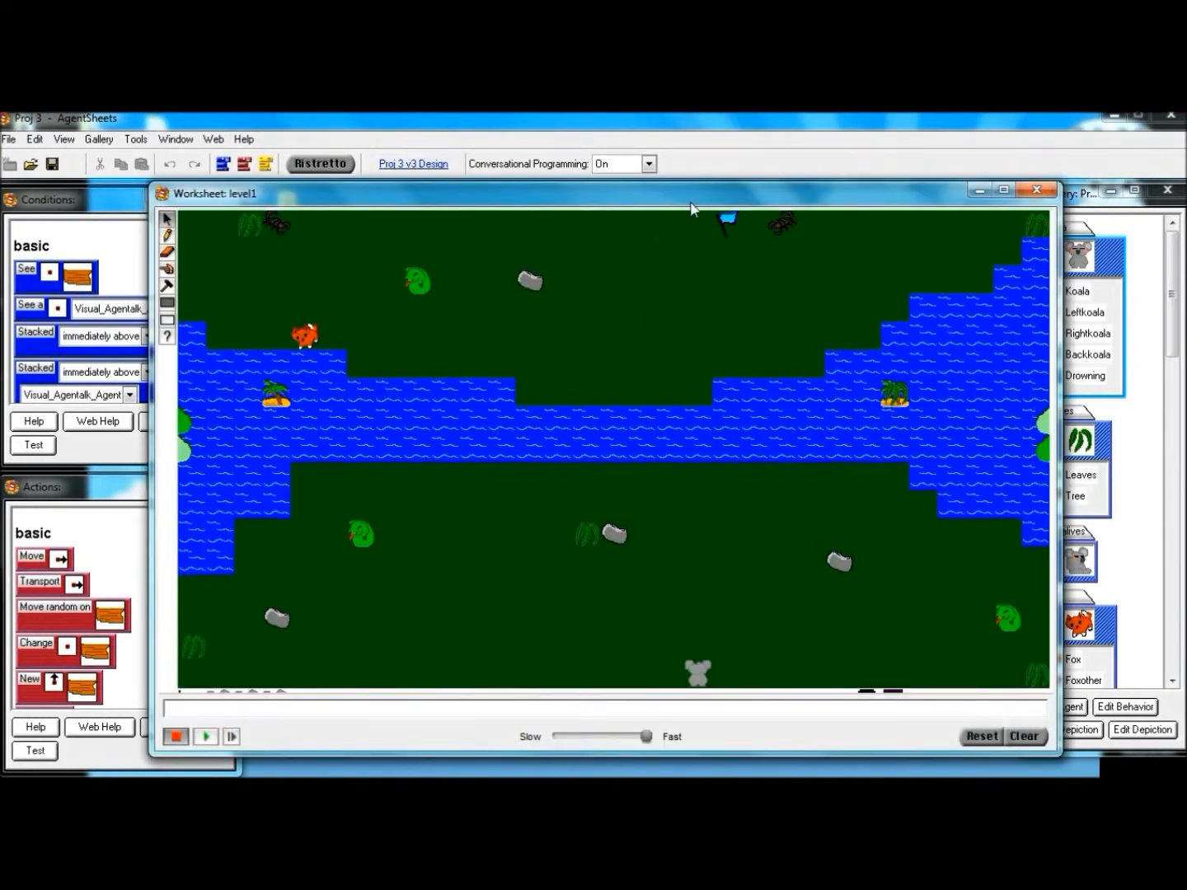
{"action": "left_click", "coordinate": [203, 707]}
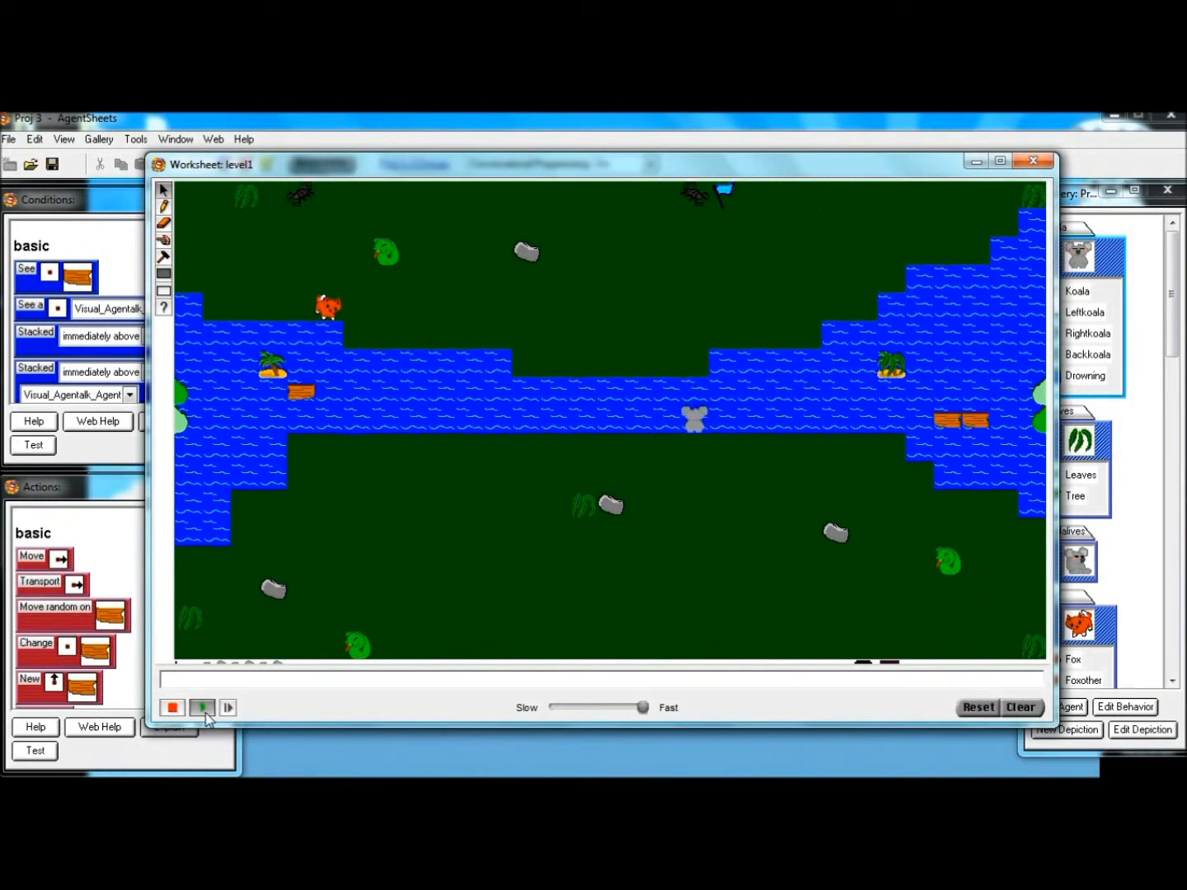
{"action": "left_click", "coordinate": [201, 709]}
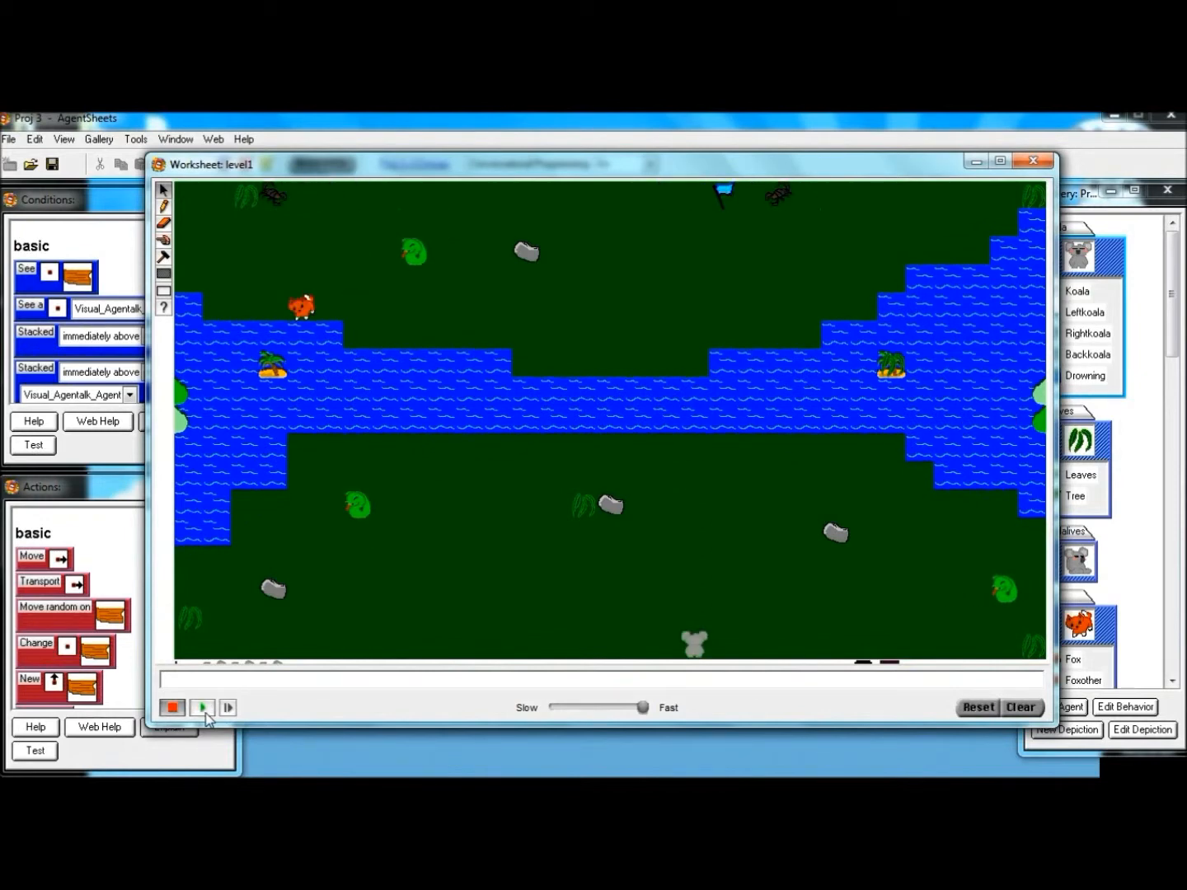
{"action": "mouse_move", "coordinate": [234, 478]}
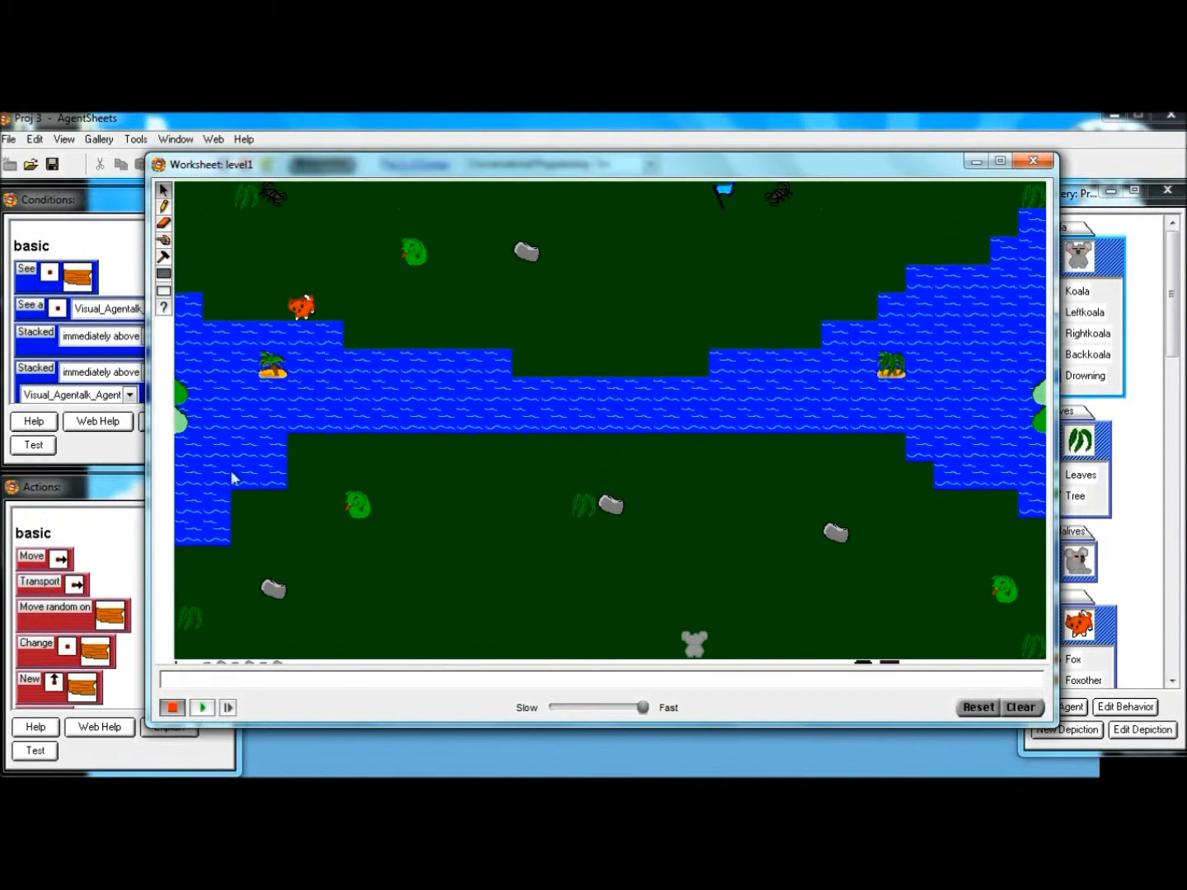
{"action": "left_click", "coordinate": [201, 708]}
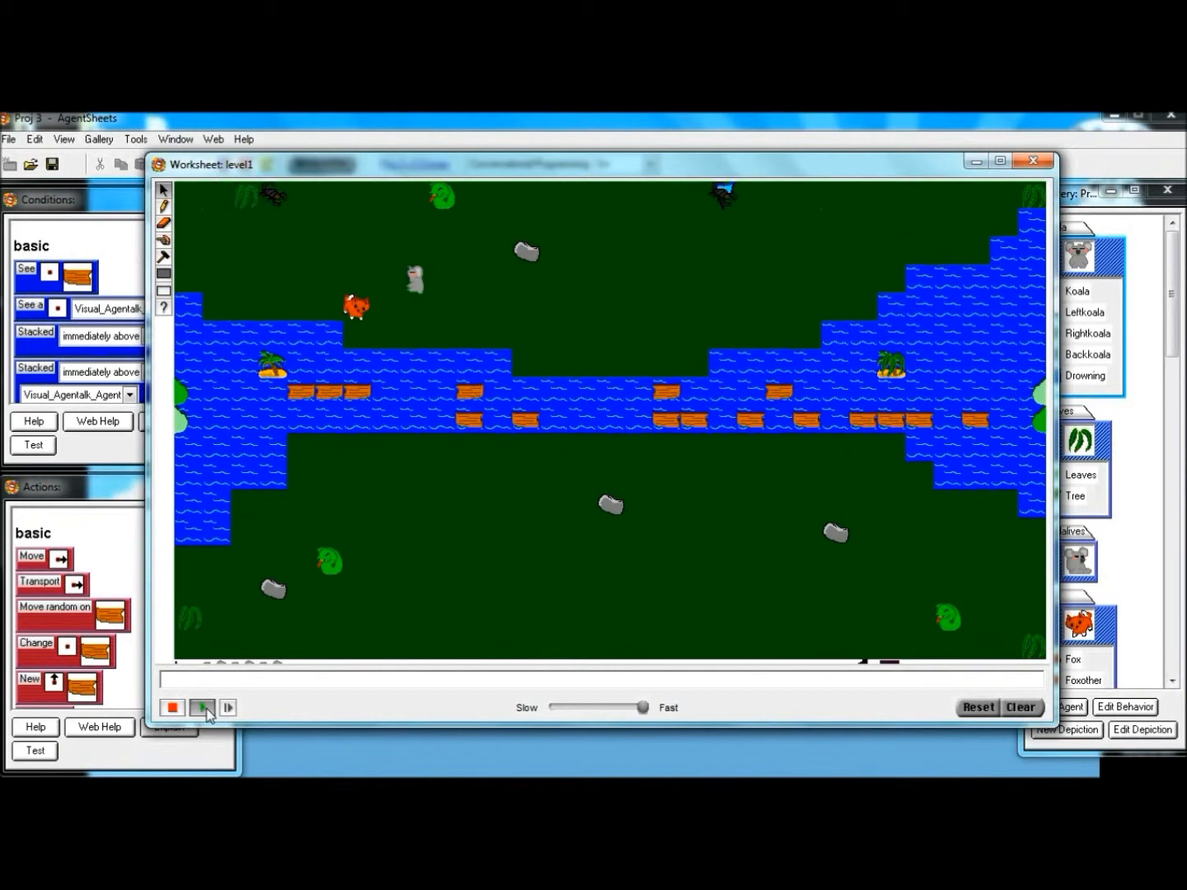
{"action": "left_click", "coordinate": [201, 708]}
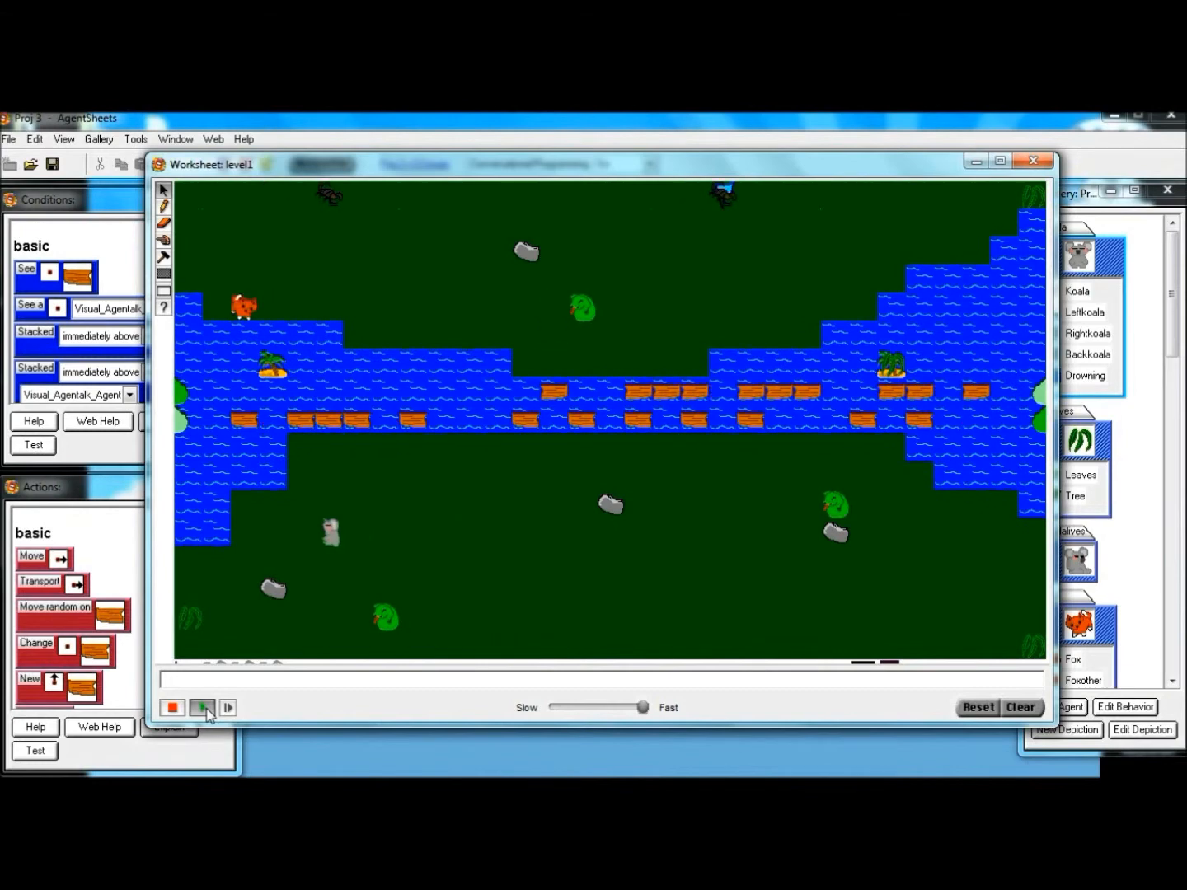
{"action": "left_click", "coordinate": [201, 707]}
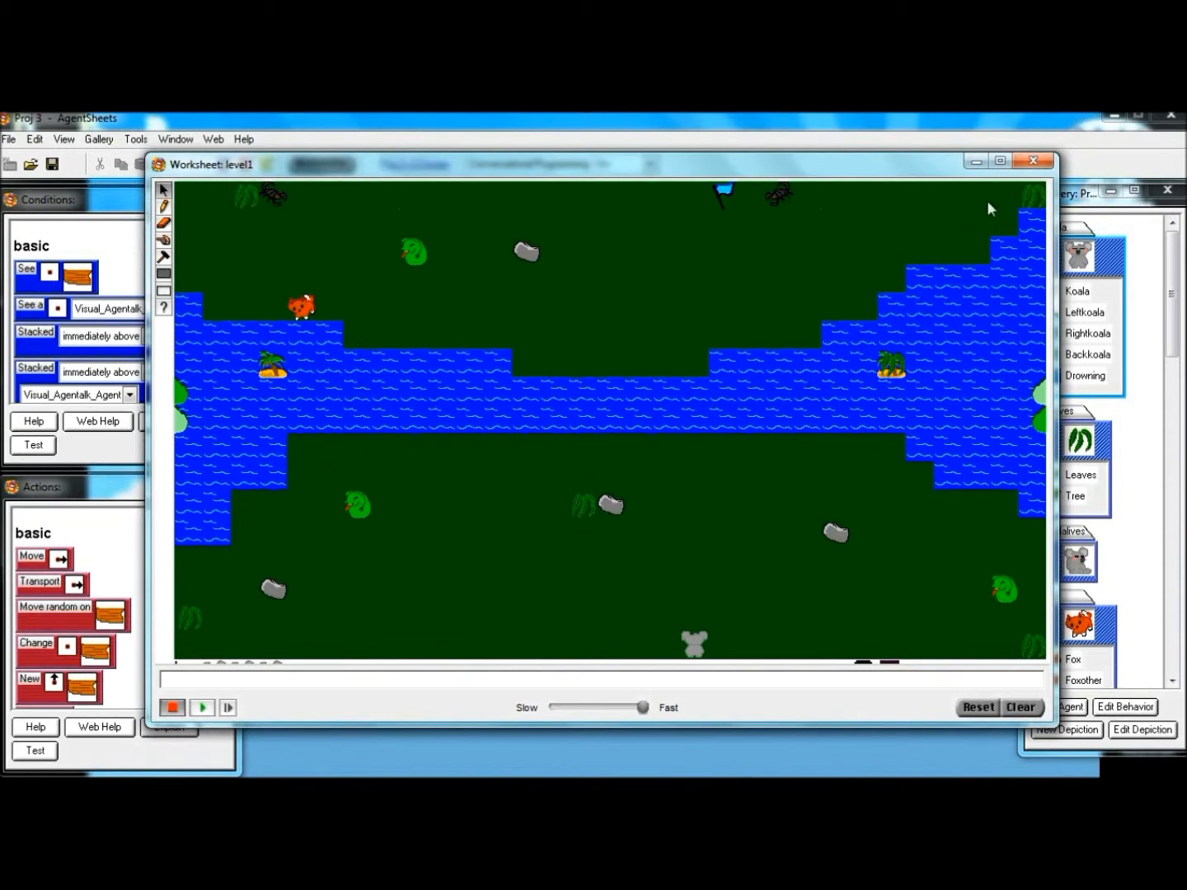
- Add the flag rule: See koala stacked above flag, then Switch to worksheet level2.ws, and save it
{"action": "scroll", "scroll_direction": "down", "scroll_amount": 3}
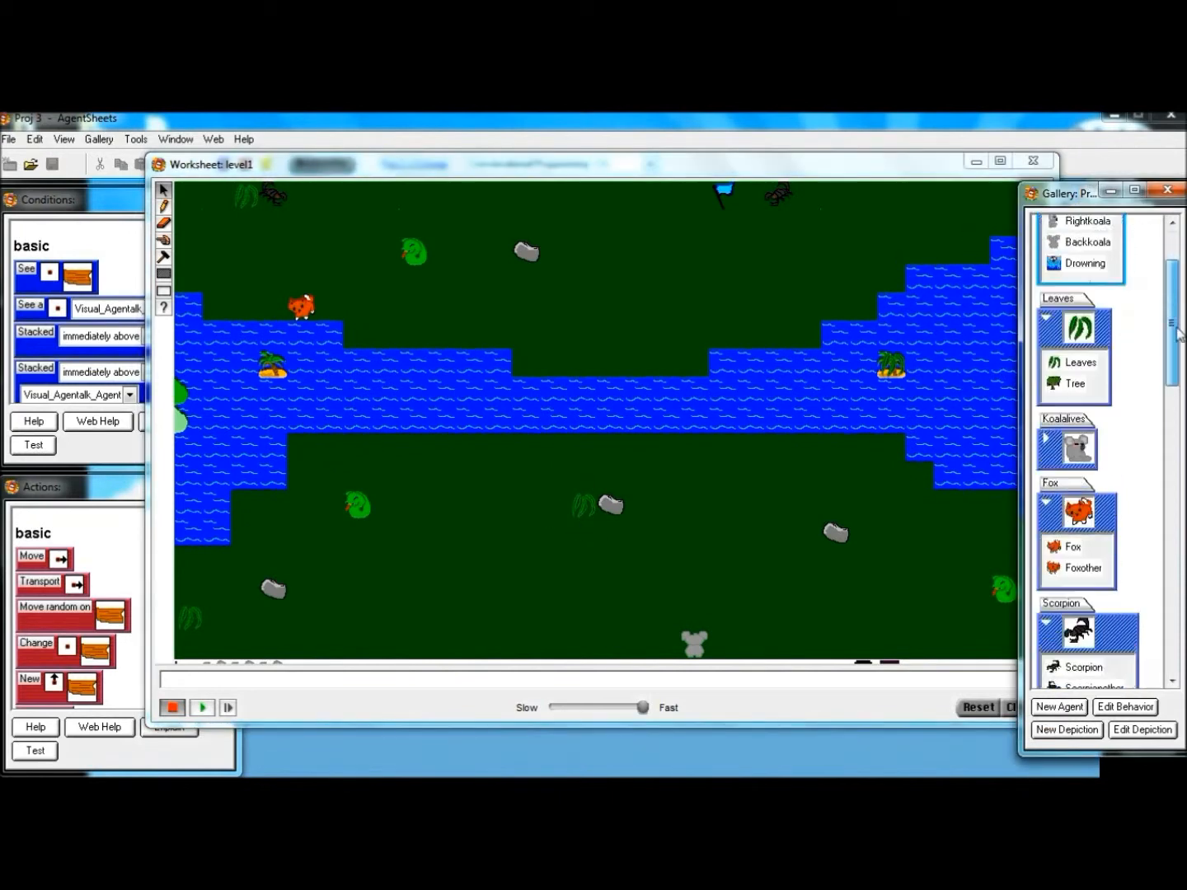
{"action": "scroll", "scroll_direction": "down", "scroll_amount": 3}
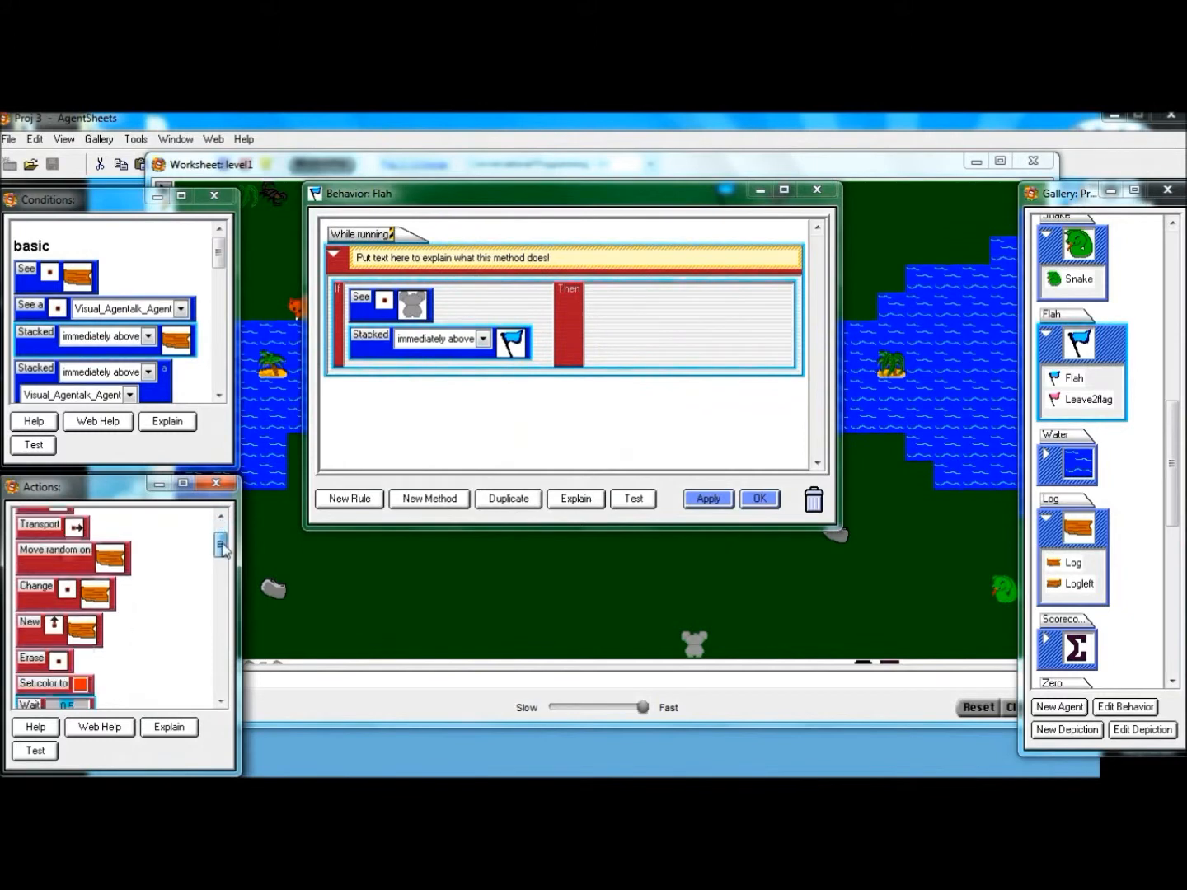
{"action": "scroll", "scroll_direction": "down", "scroll_amount": 3}
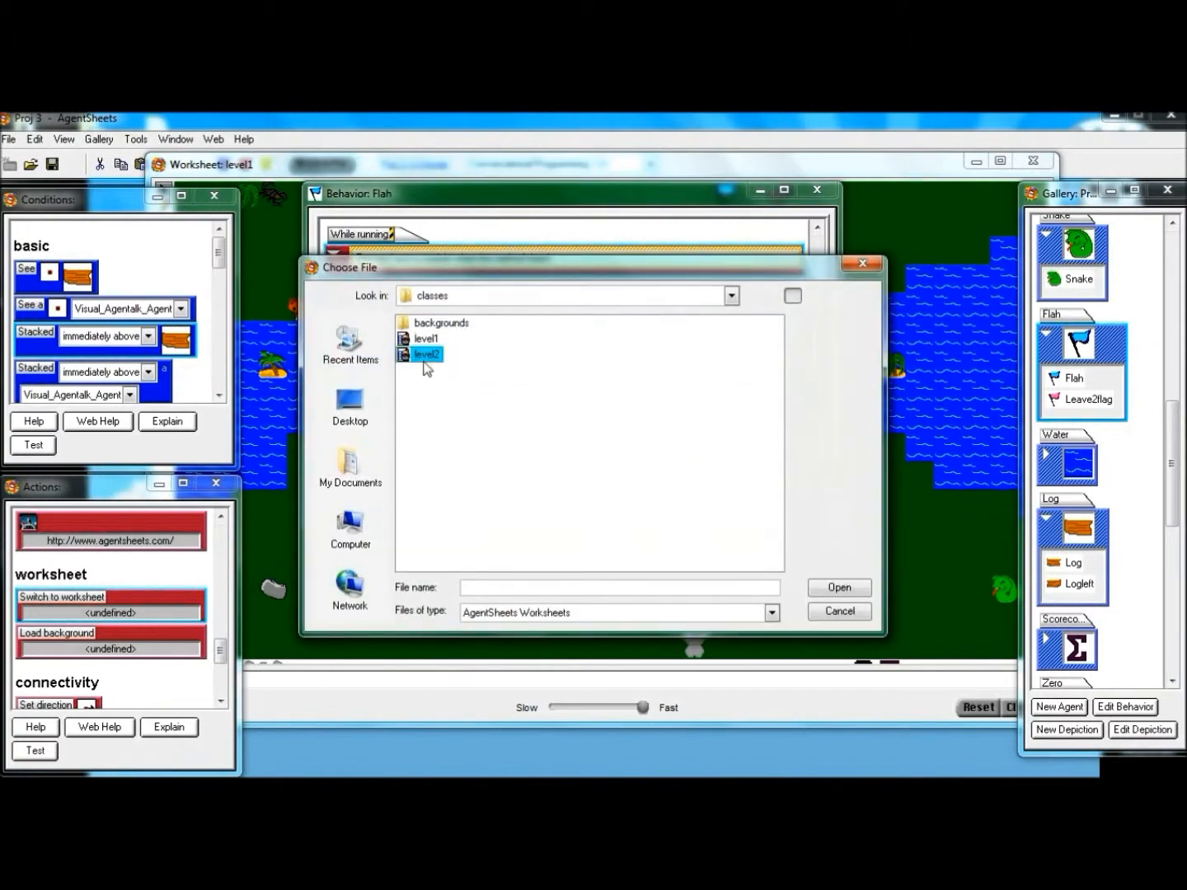
{"action": "left_click", "coordinate": [839, 587]}
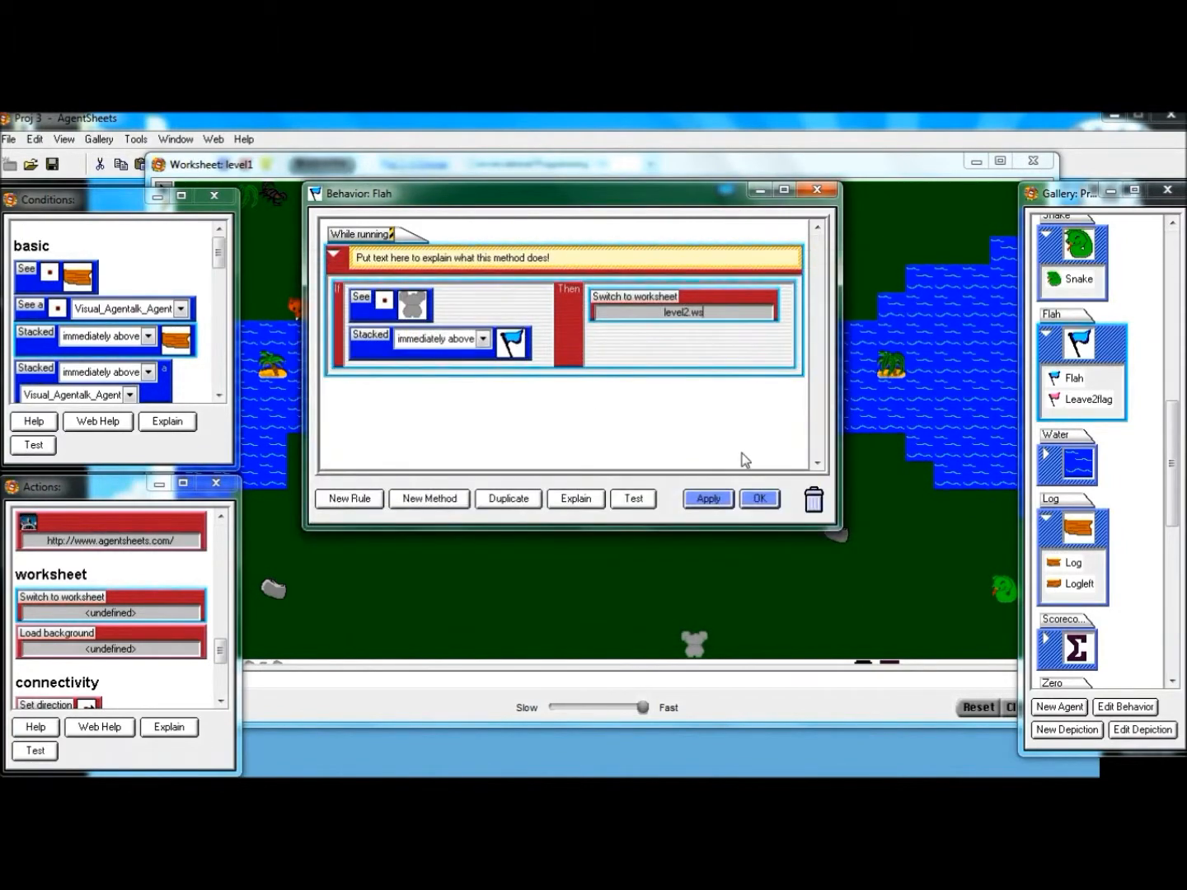
{"action": "left_click", "coordinate": [709, 497]}
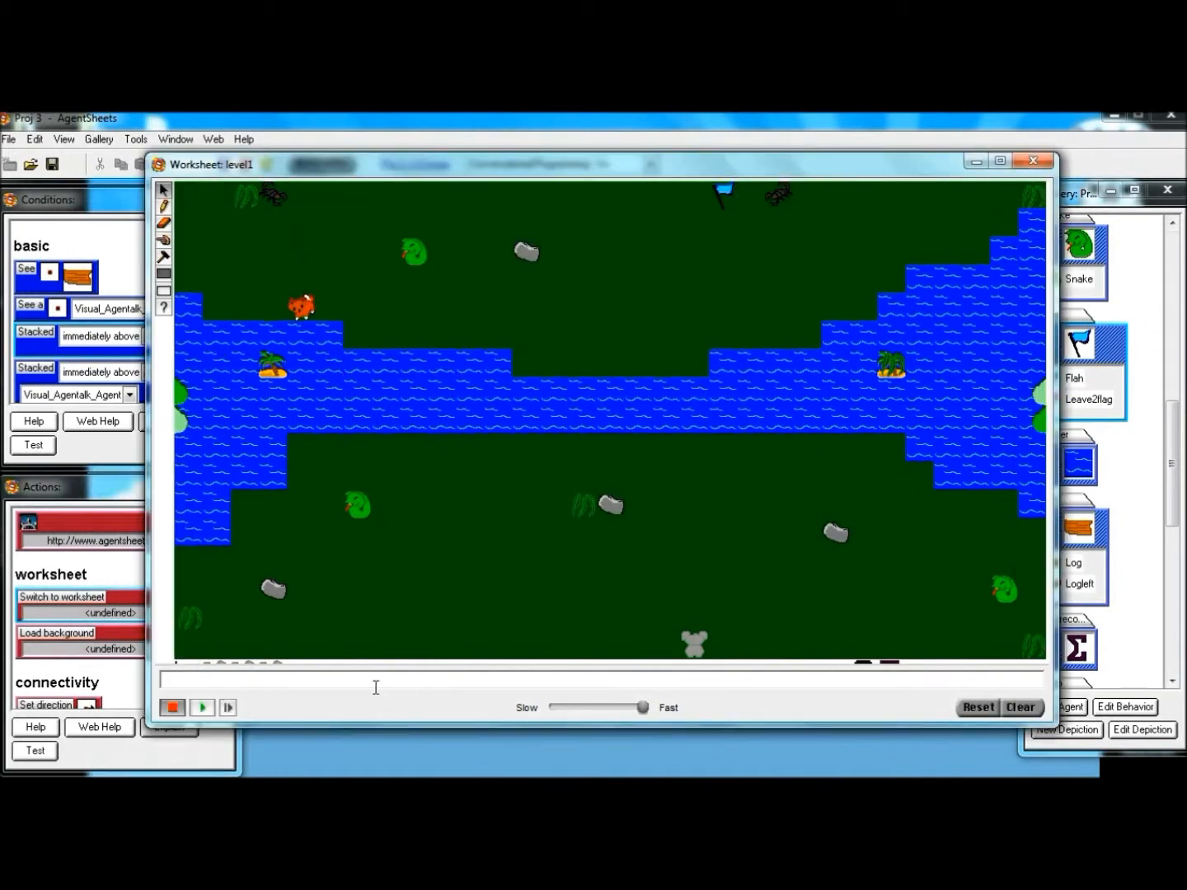
{"action": "left_click", "coordinate": [201, 707]}
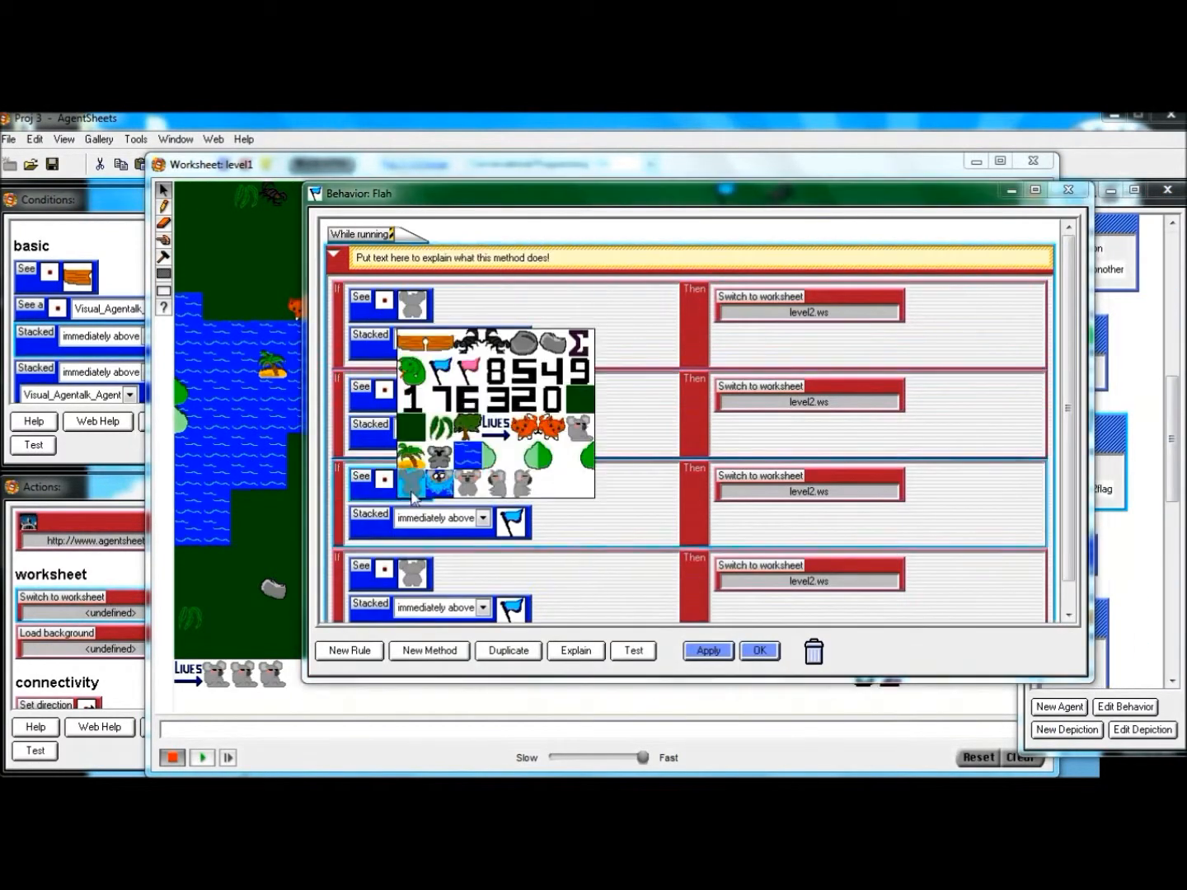
- Set the rule's See depiction to a koala and give the Koala agent a Switch to worksheet level2.ws action
{"action": "left_click", "coordinate": [201, 758]}
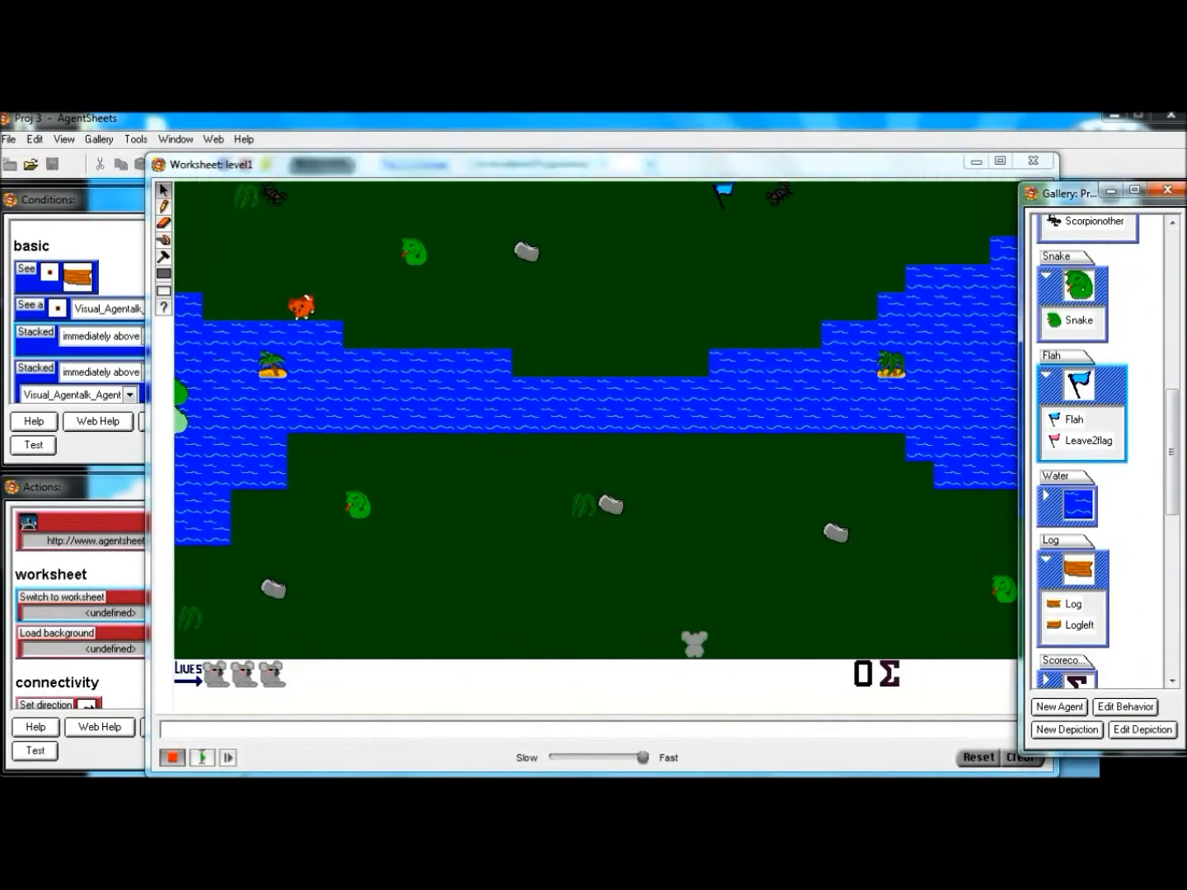
{"action": "left_click", "coordinate": [1125, 706]}
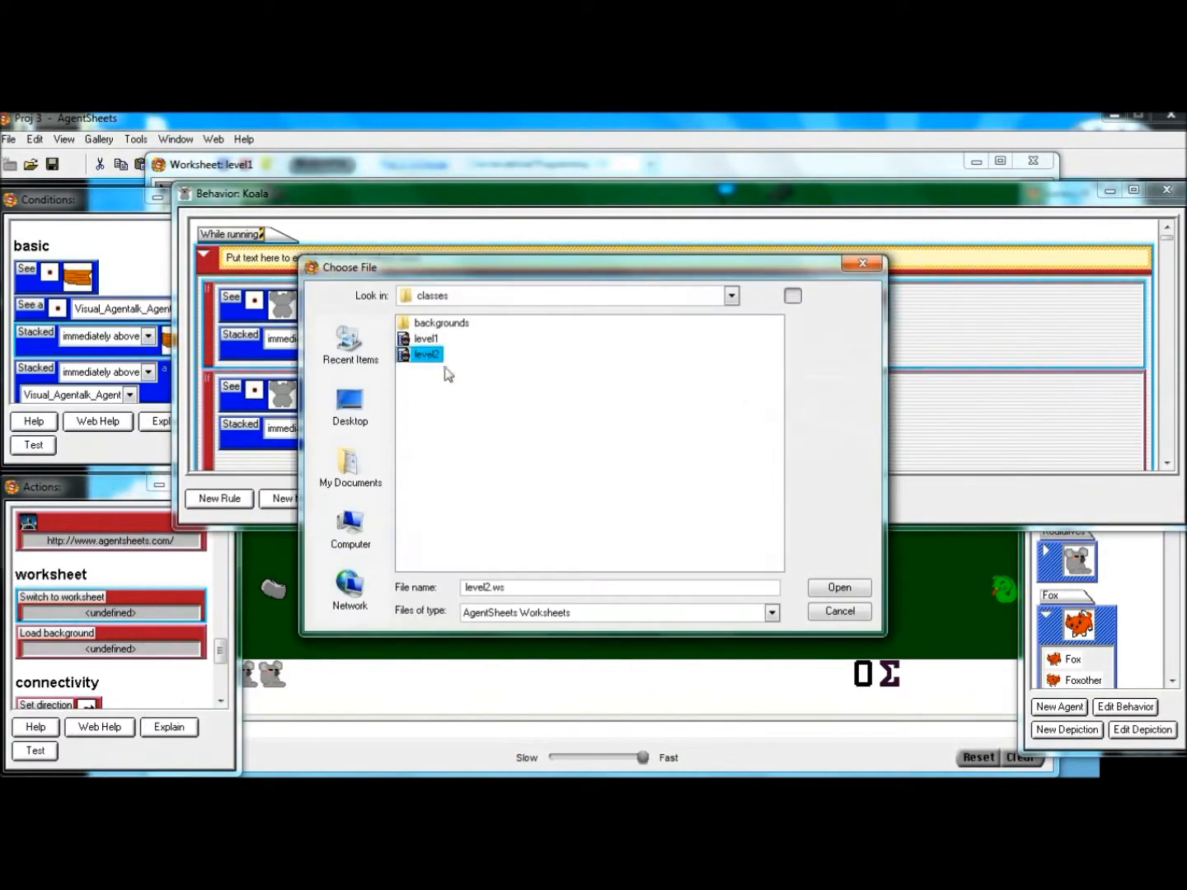
{"action": "left_click", "coordinate": [839, 587]}
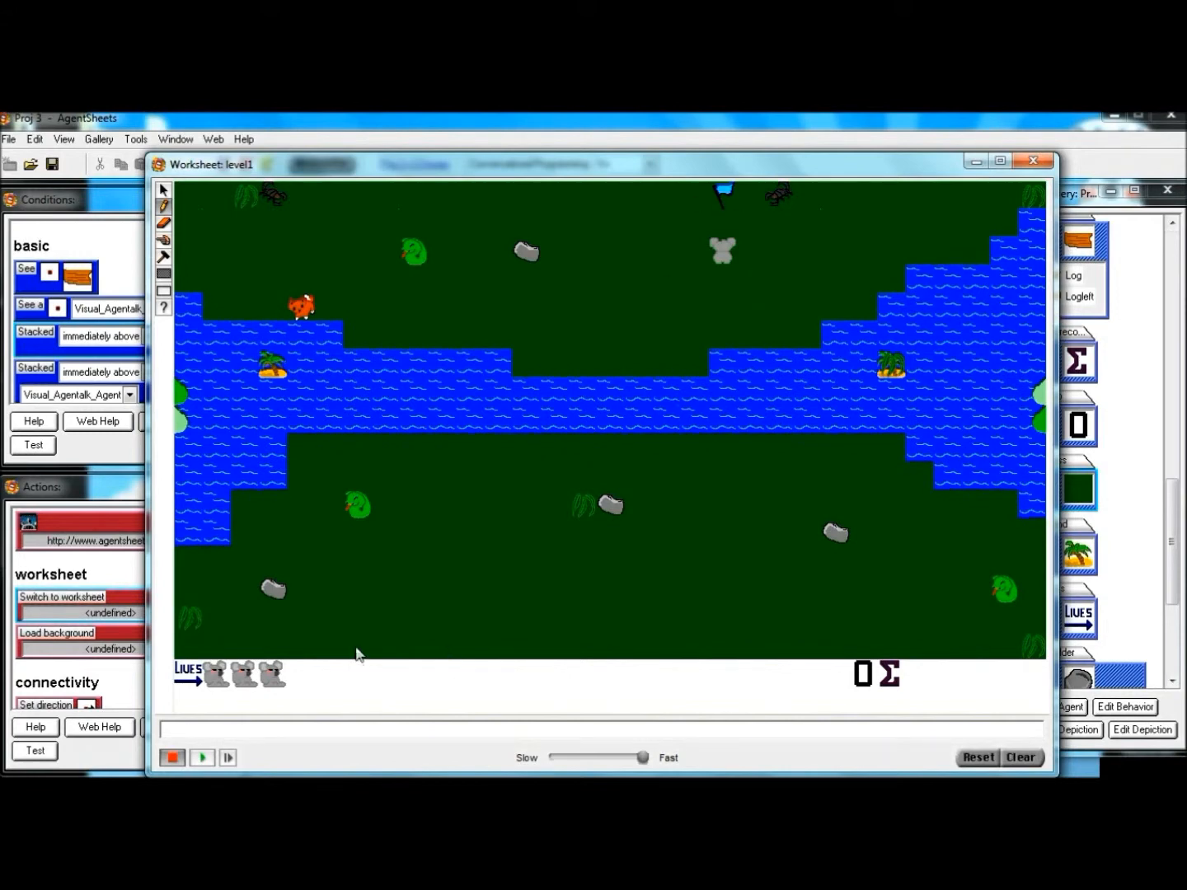
{"action": "left_click", "coordinate": [201, 759]}
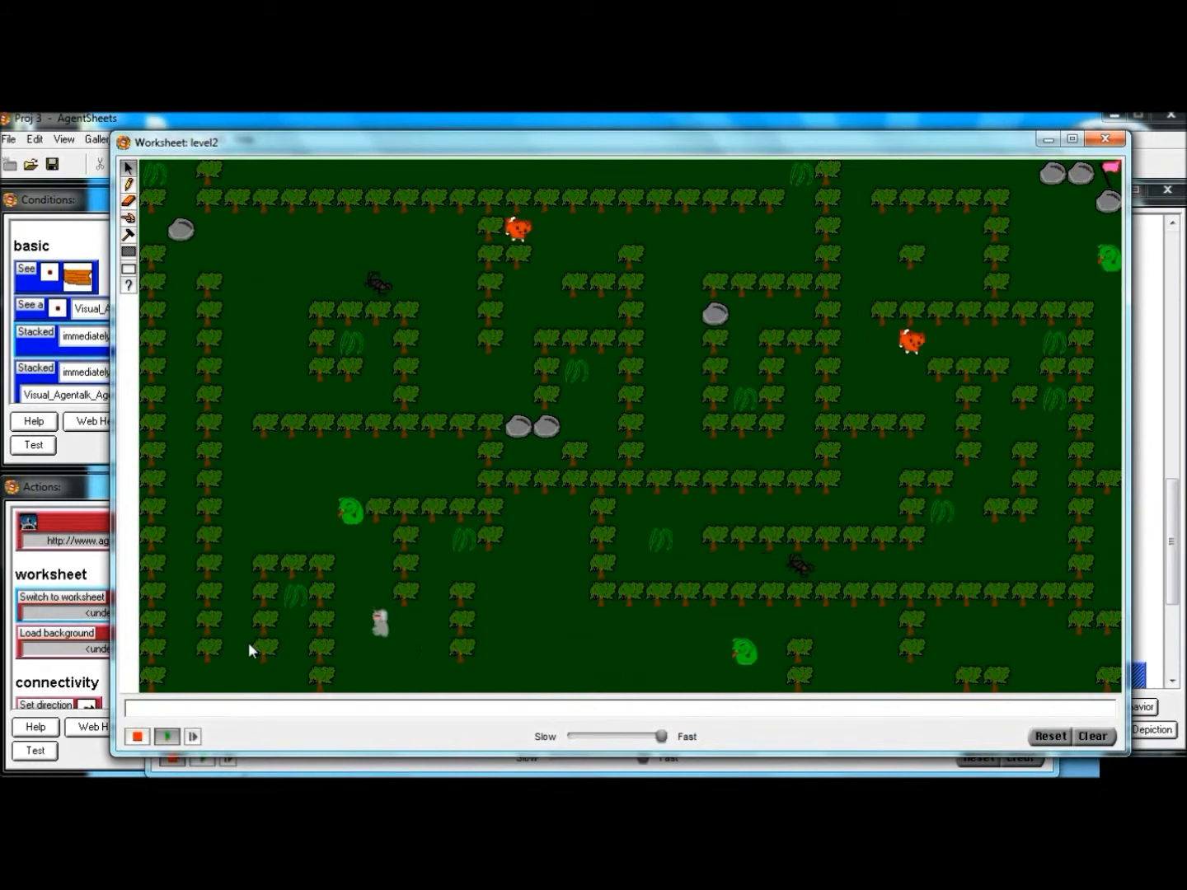
{"action": "left_click", "coordinate": [166, 735]}
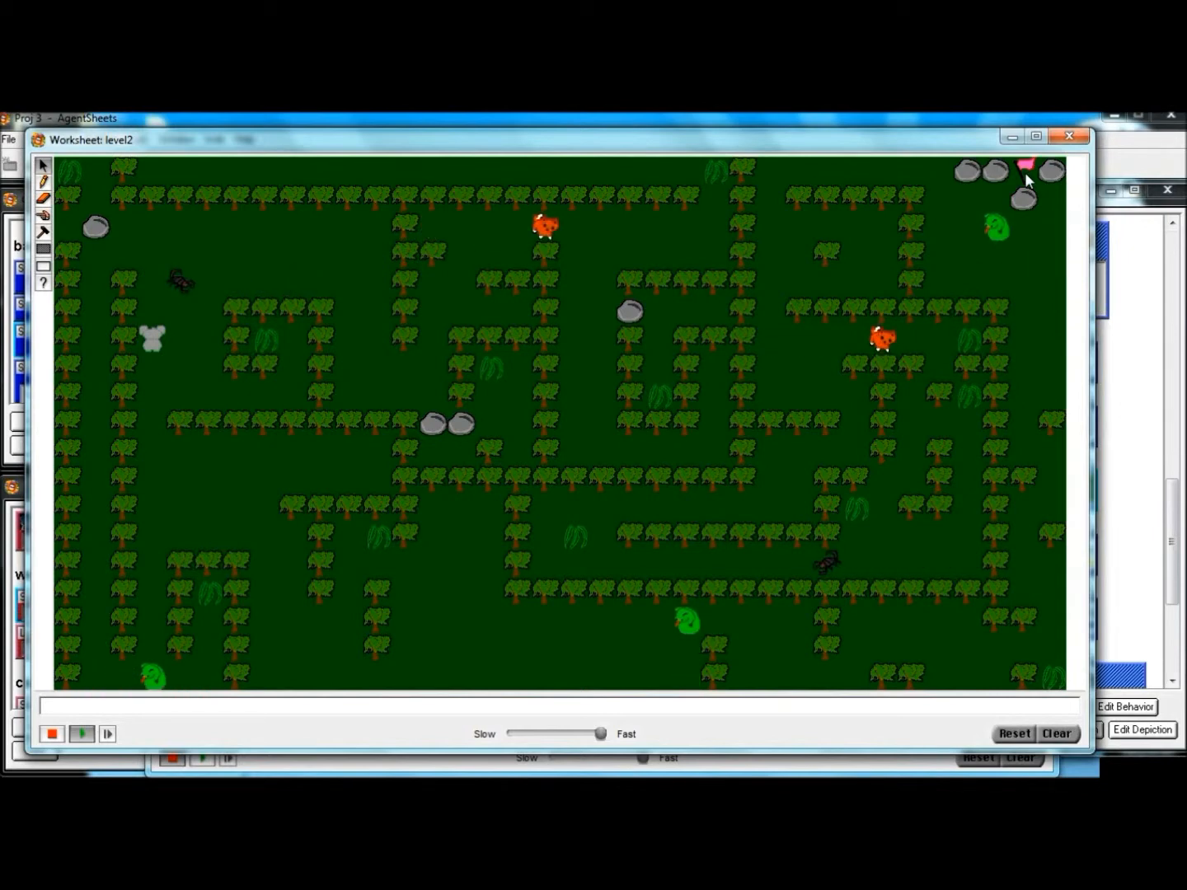
{"action": "left_click", "coordinate": [82, 732]}
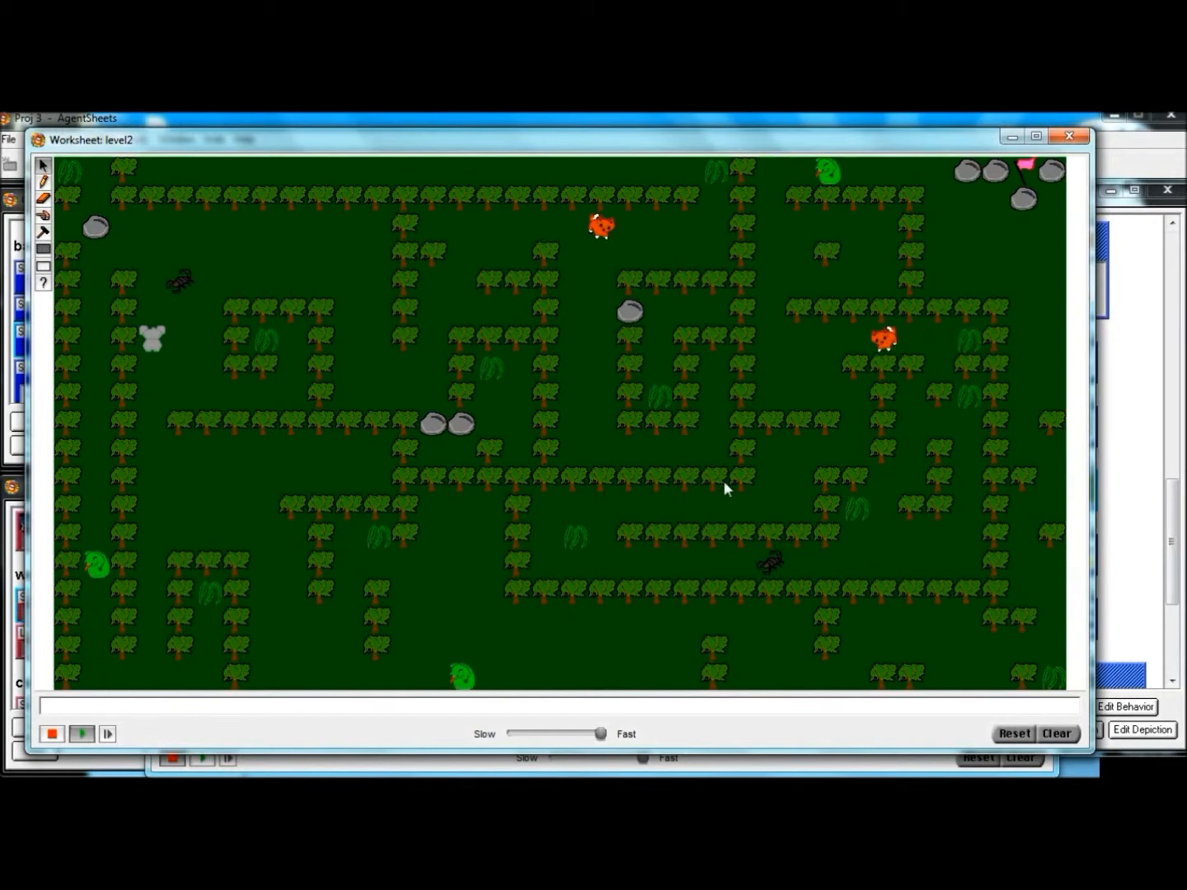
{"action": "left_click", "coordinate": [110, 732]}
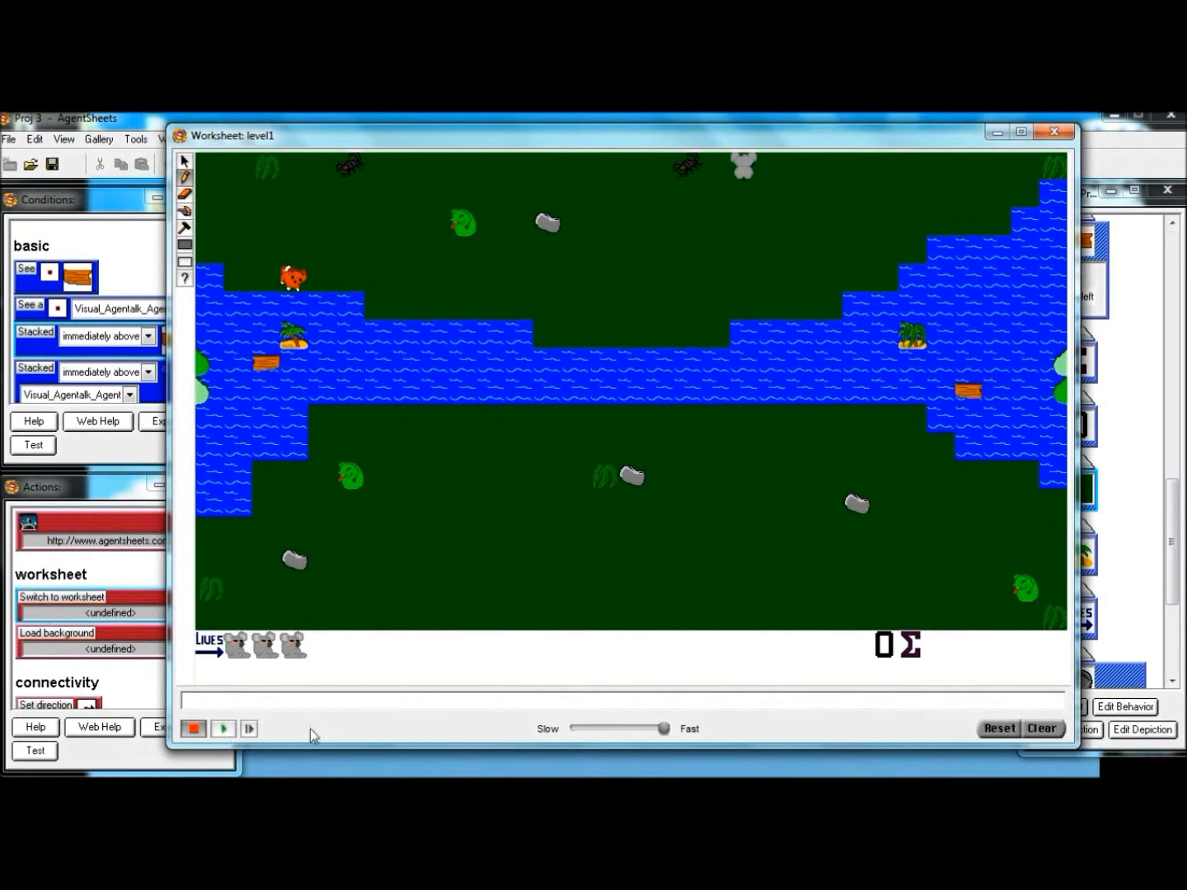
{"action": "left_click", "coordinate": [223, 729]}
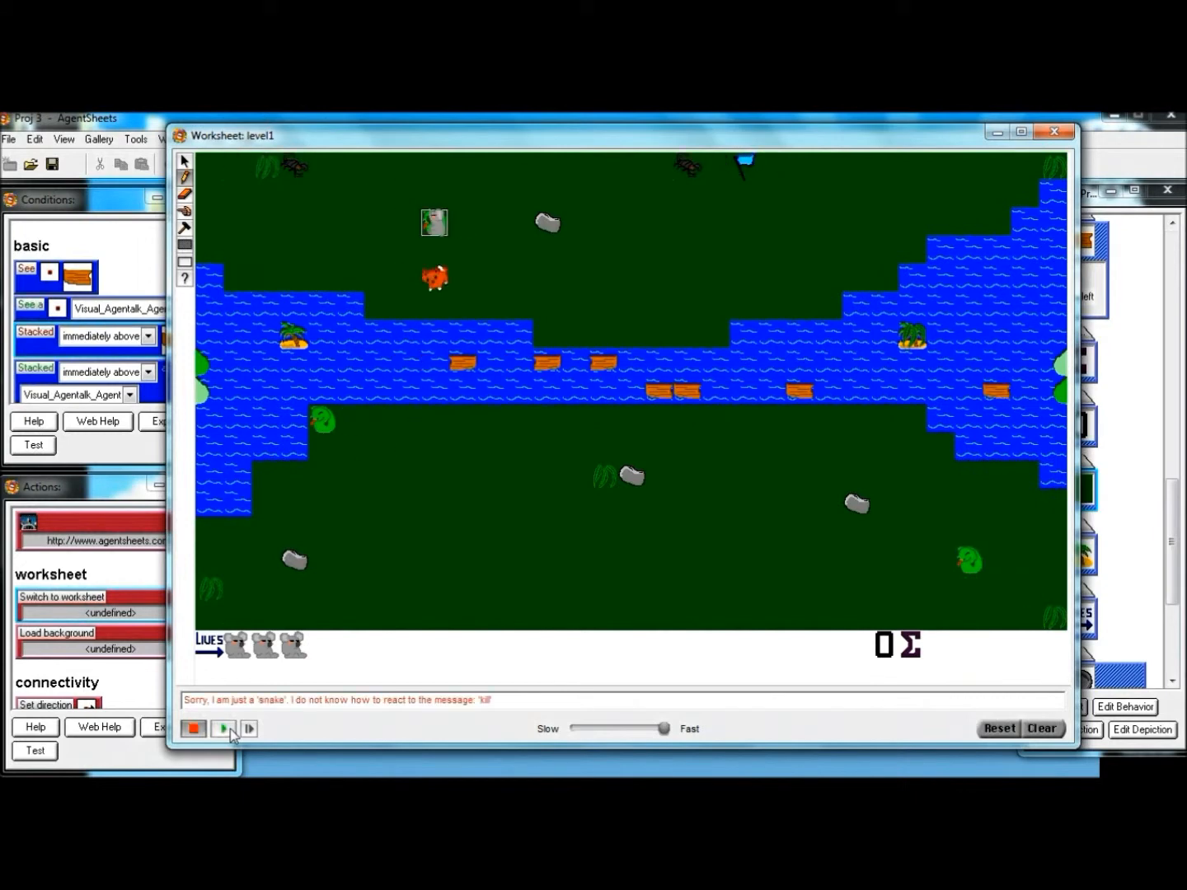
{"action": "mouse_move", "coordinate": [221, 721]}
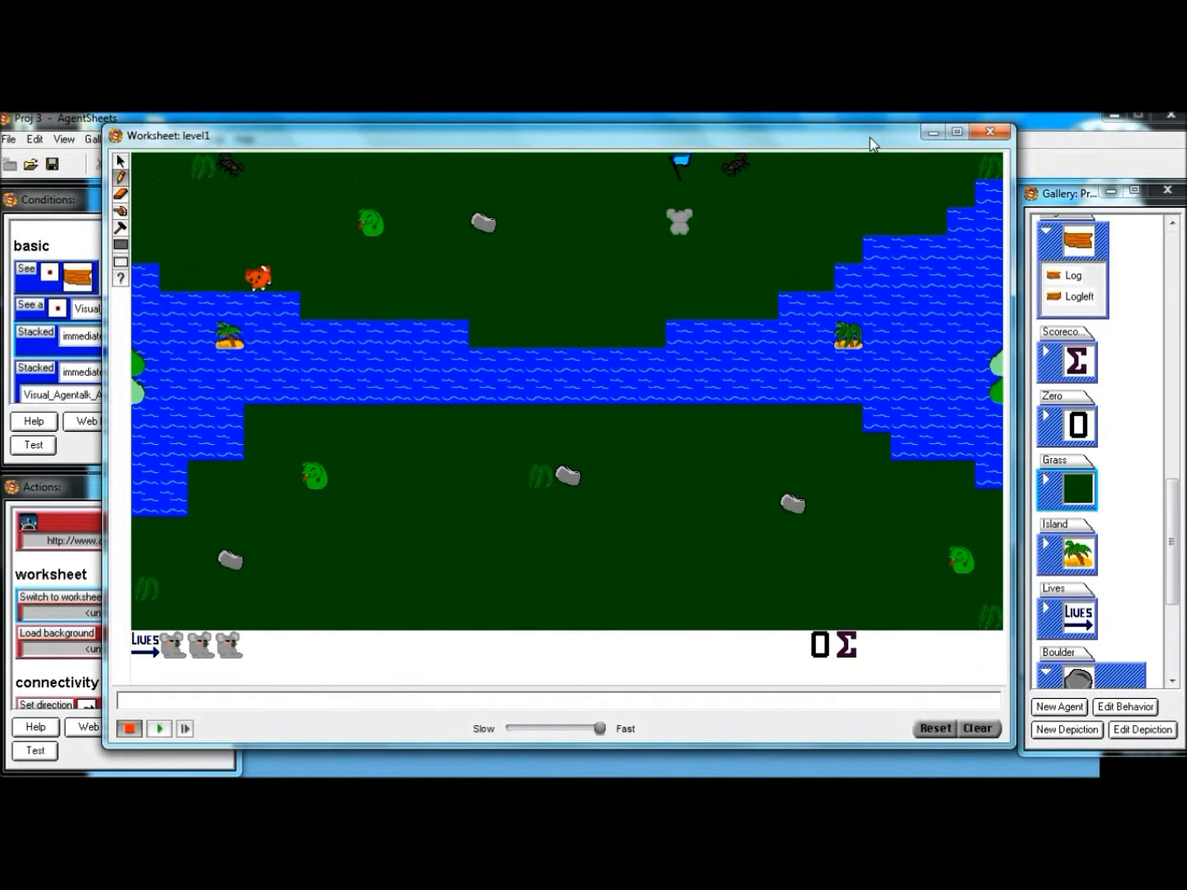
{"action": "mouse_move", "coordinate": [839, 305]}
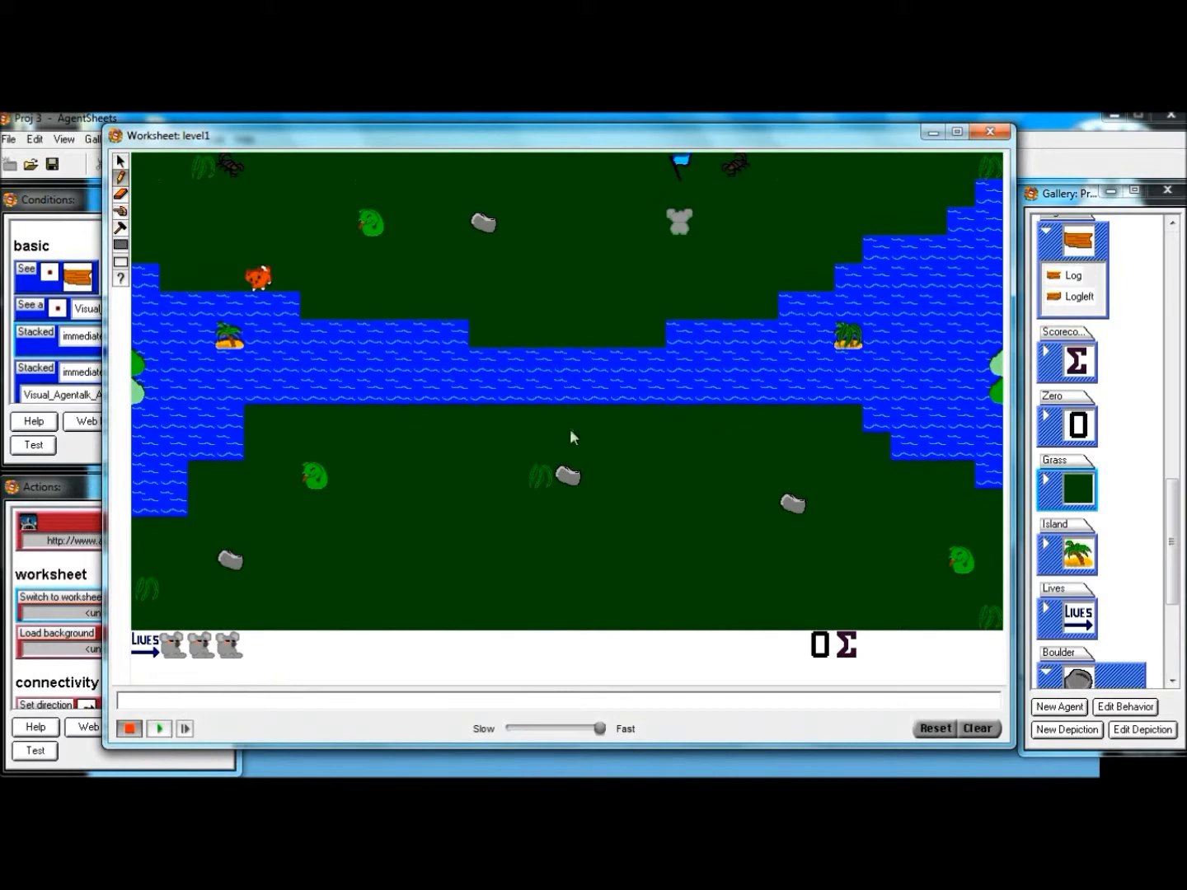
{"action": "left_click", "coordinate": [158, 729]}
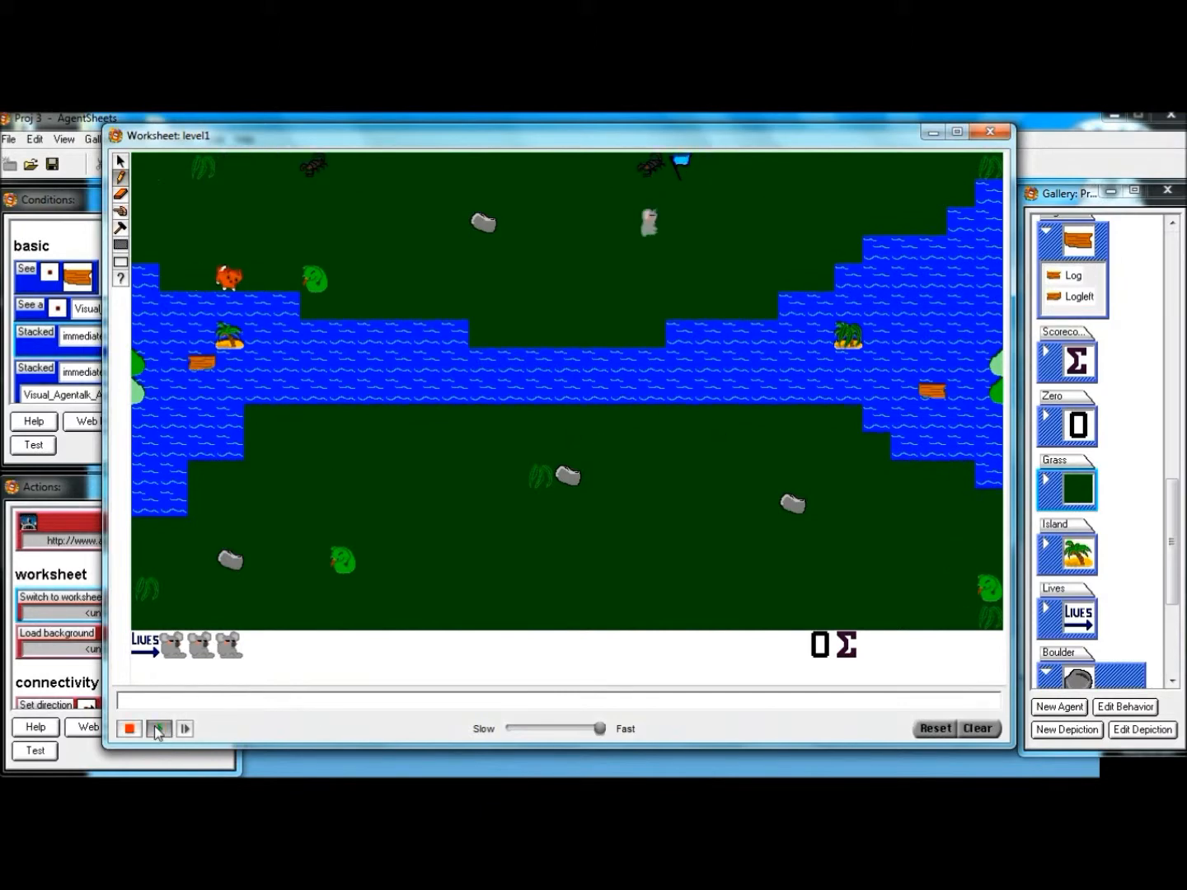